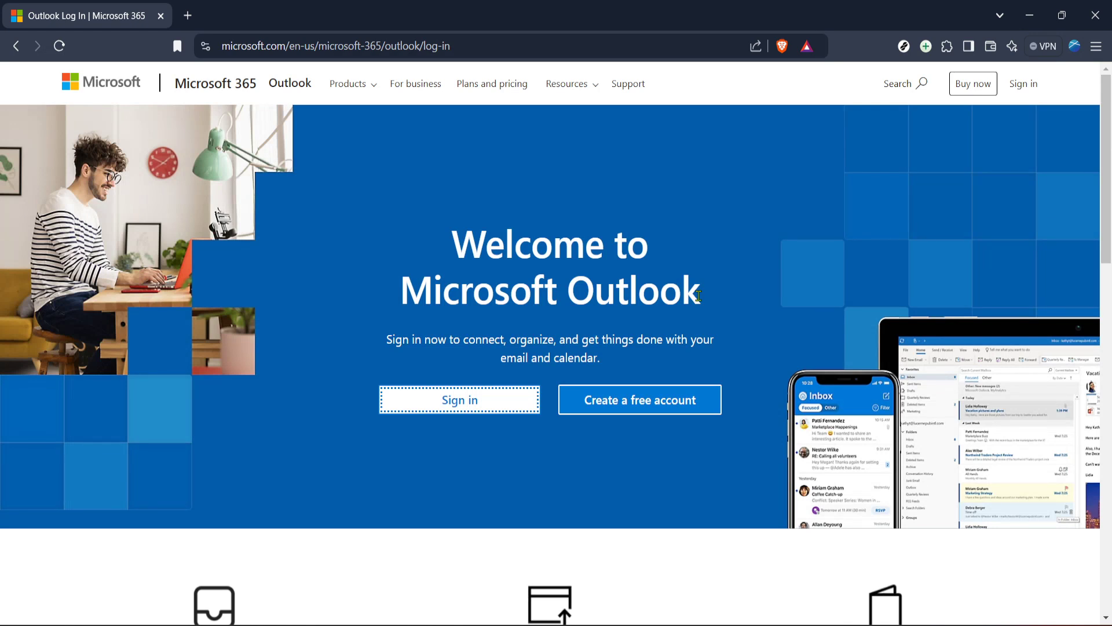
{"action": "mouse_move", "coordinate": [828, 254]}
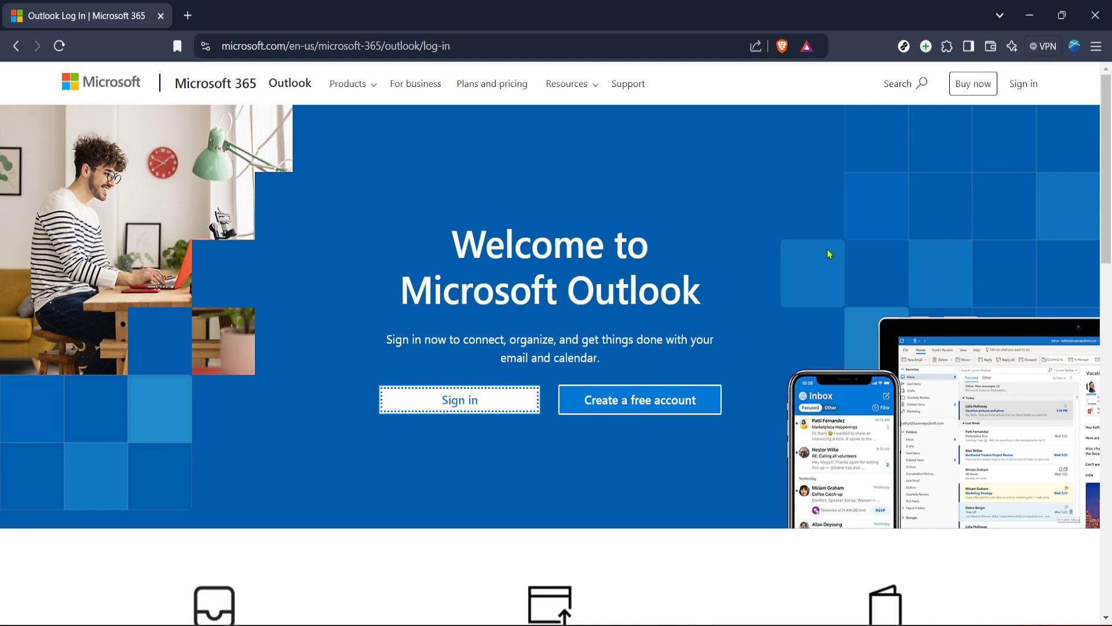
{"action": "mouse_move", "coordinate": [656, 266]}
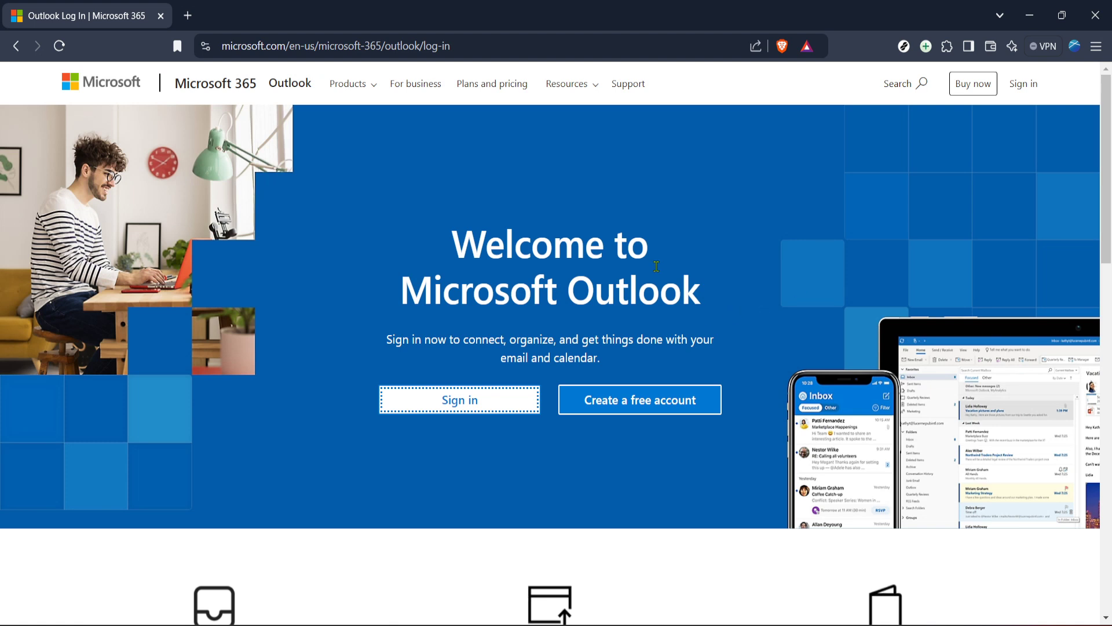
{"action": "mouse_move", "coordinate": [613, 320]}
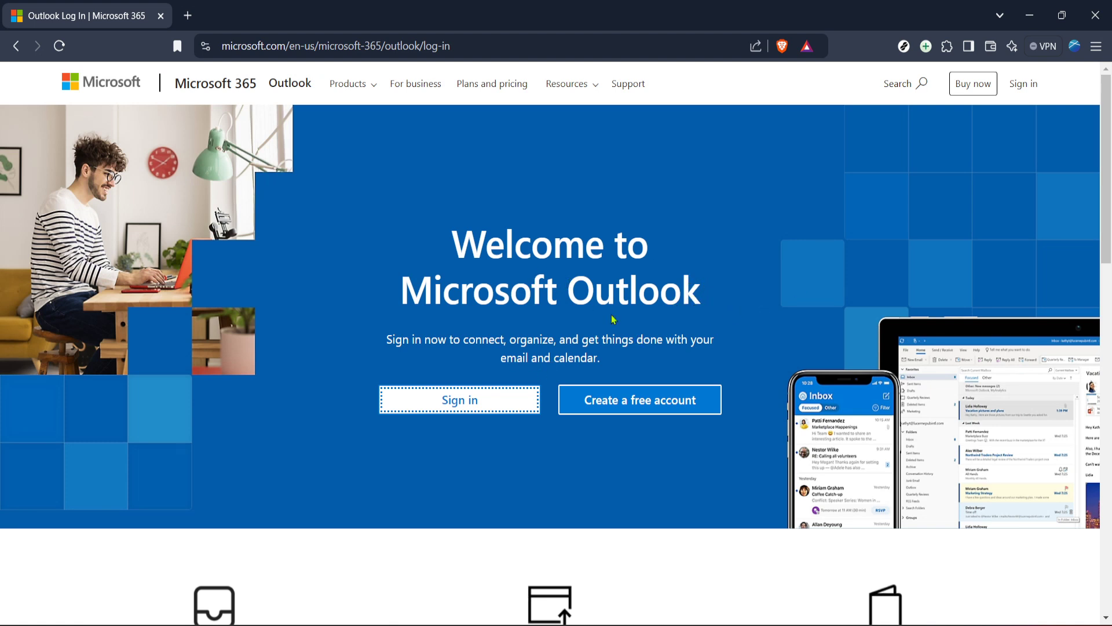
{"action": "mouse_move", "coordinate": [502, 460]}
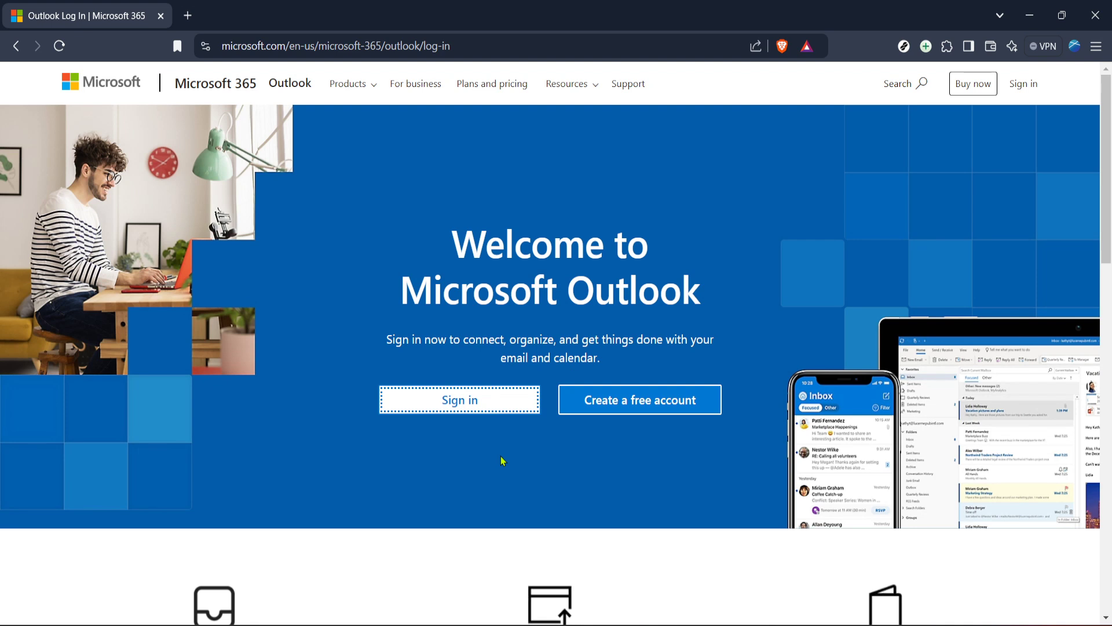
{"action": "mouse_move", "coordinate": [460, 399]}
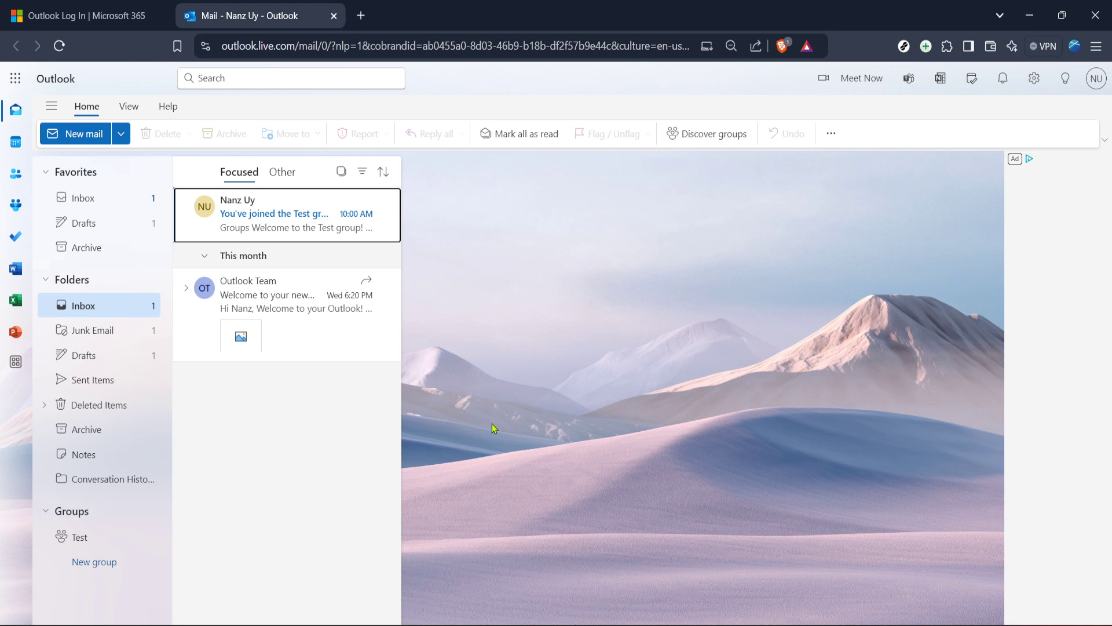
{"action": "mouse_move", "coordinate": [377, 405]}
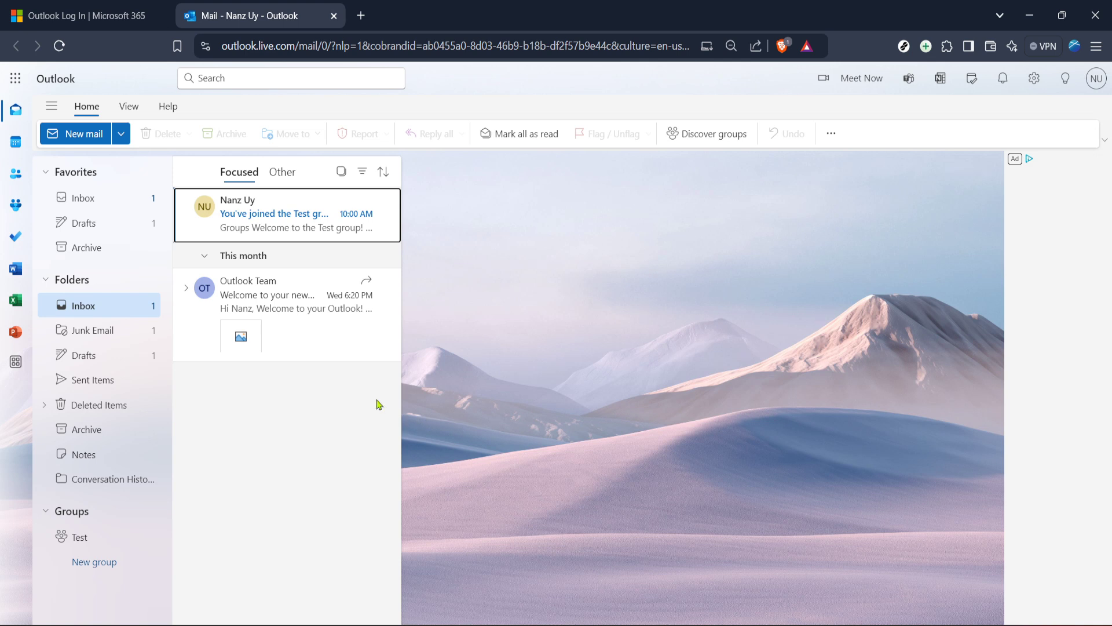
{"action": "mouse_move", "coordinate": [387, 414]}
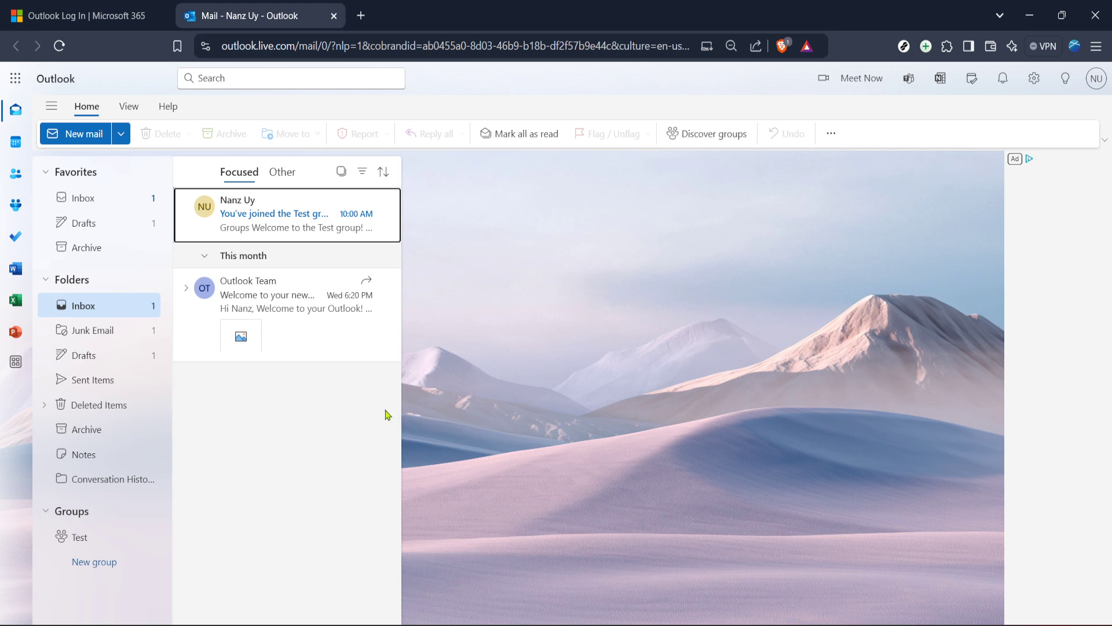
{"action": "mouse_move", "coordinate": [327, 393]}
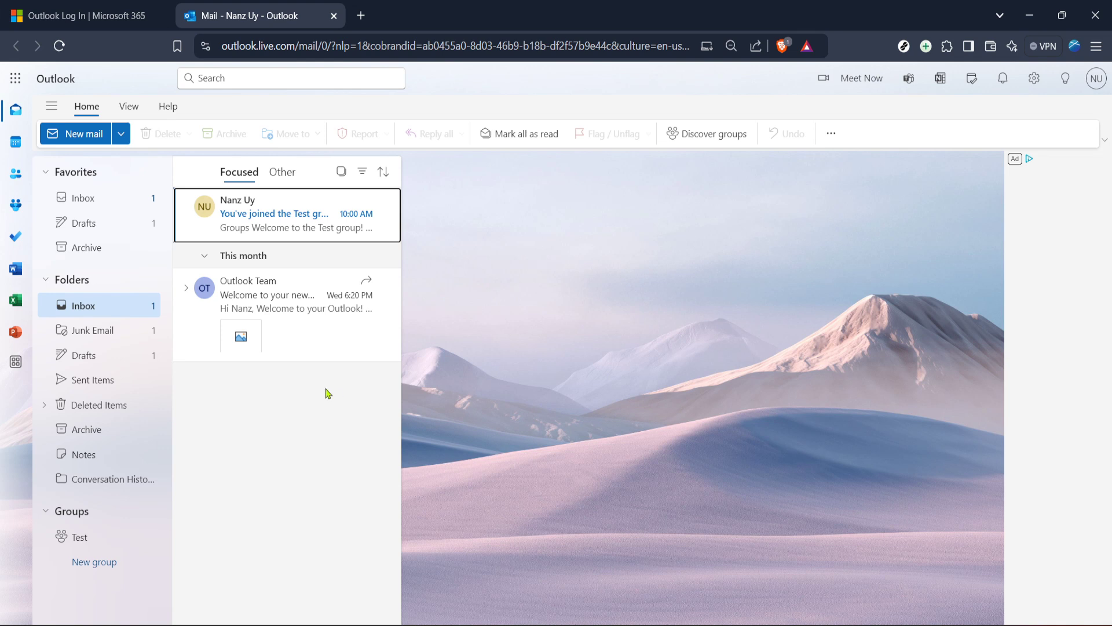
{"action": "mouse_move", "coordinate": [92, 198]}
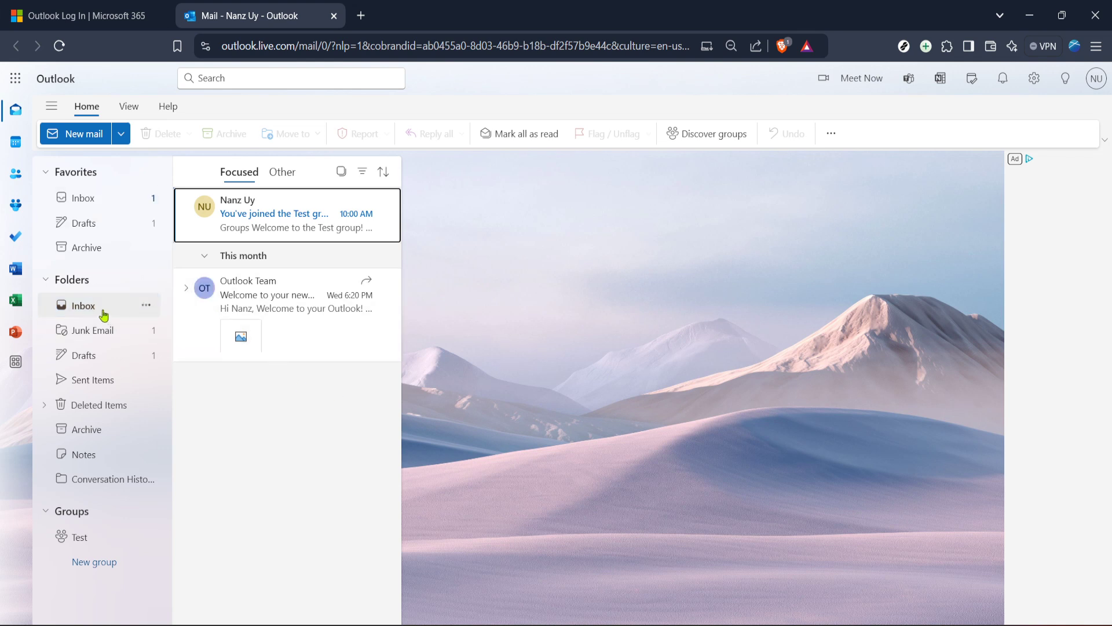
{"action": "mouse_move", "coordinate": [222, 352]}
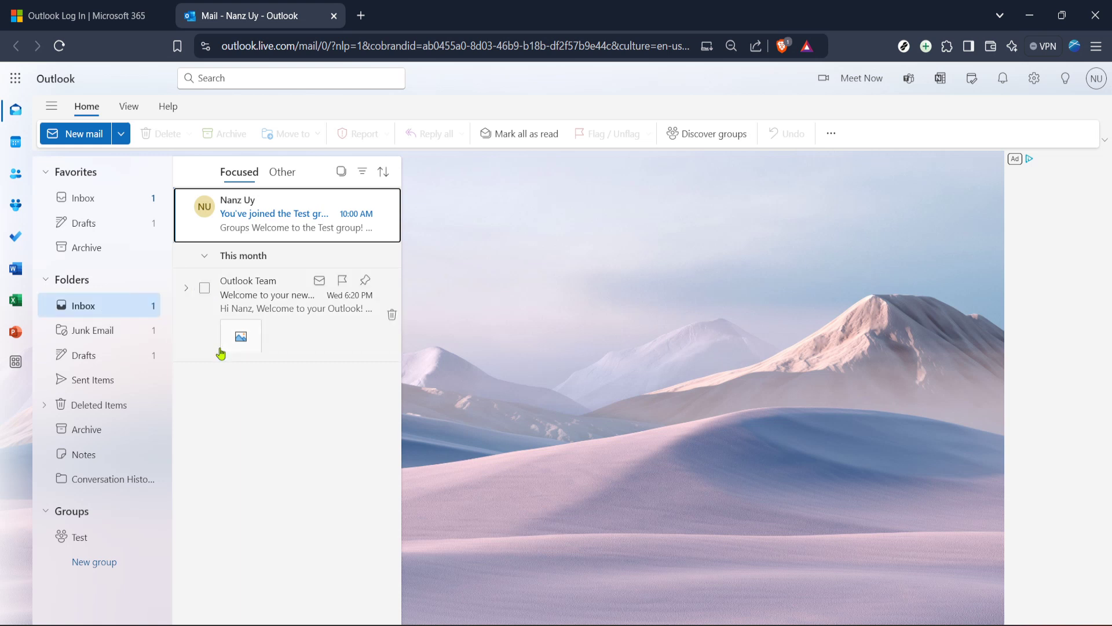
{"action": "mouse_move", "coordinate": [210, 269]}
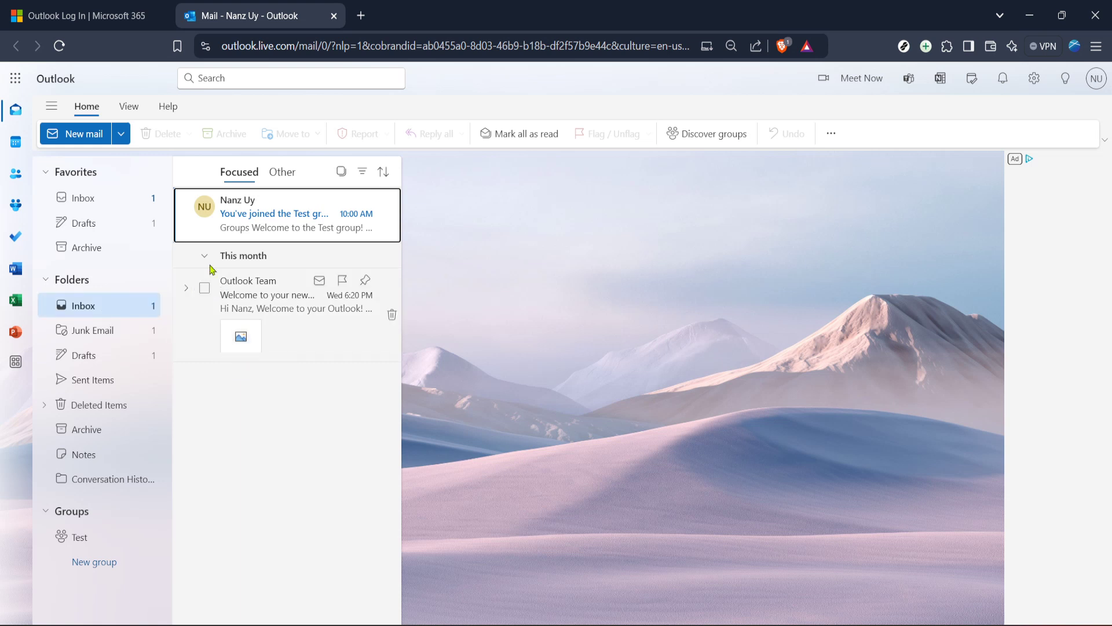
{"action": "mouse_move", "coordinate": [206, 310]}
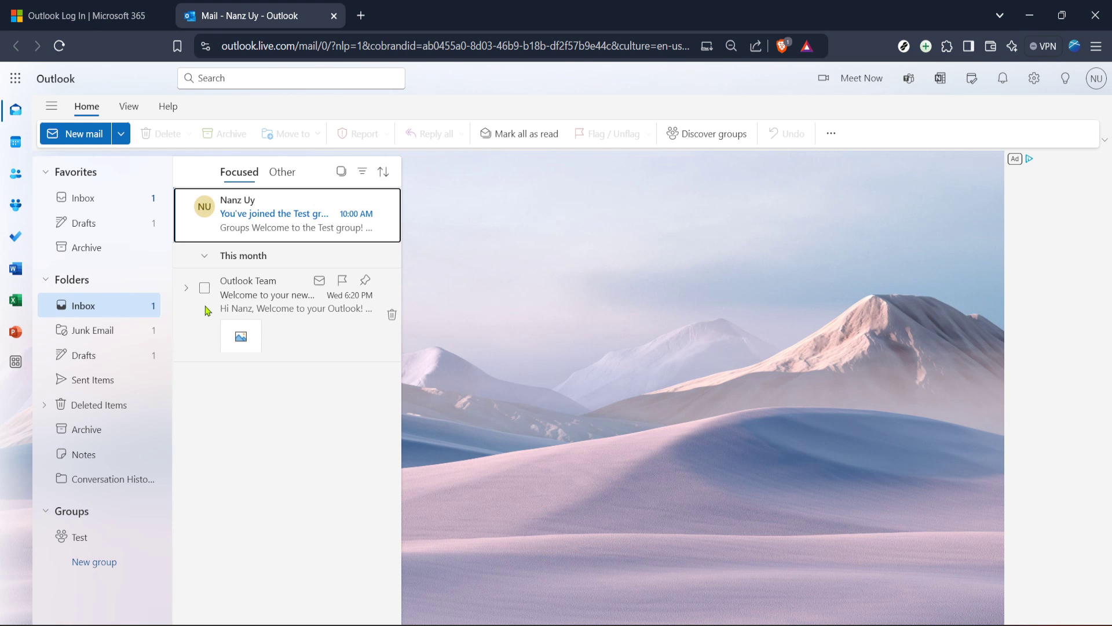
{"action": "mouse_move", "coordinate": [217, 335]}
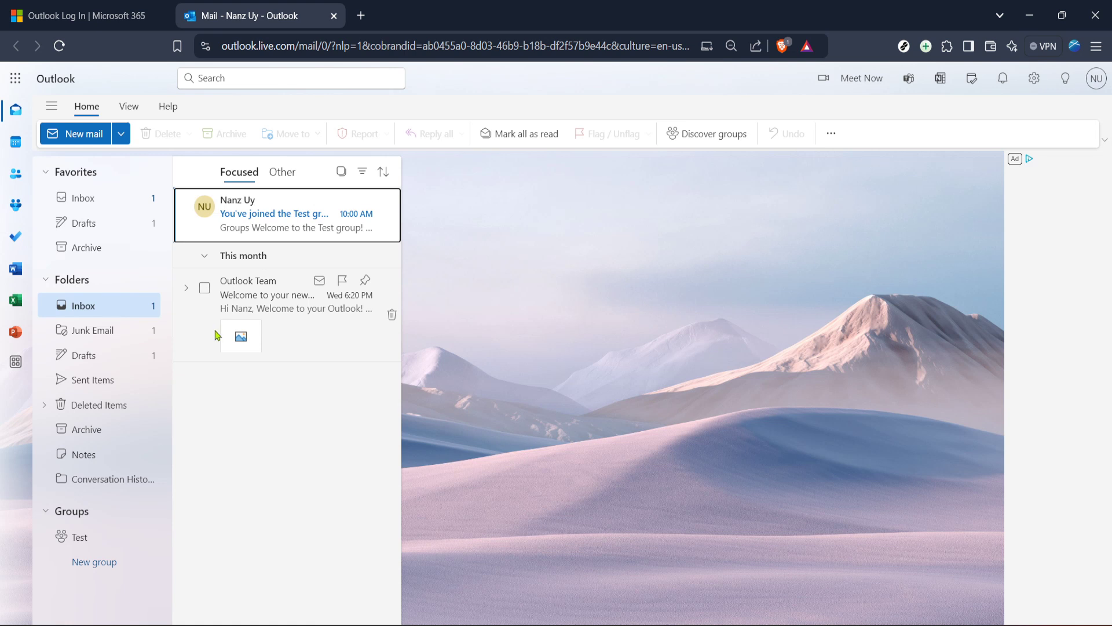
{"action": "mouse_move", "coordinate": [213, 366]}
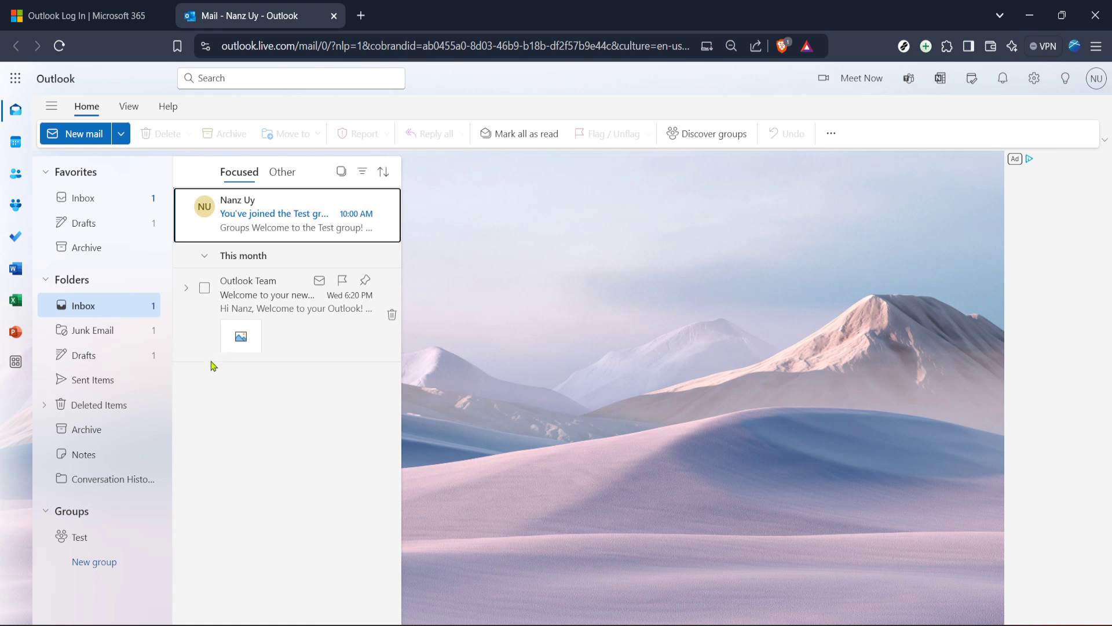
{"action": "mouse_move", "coordinate": [868, 192]}
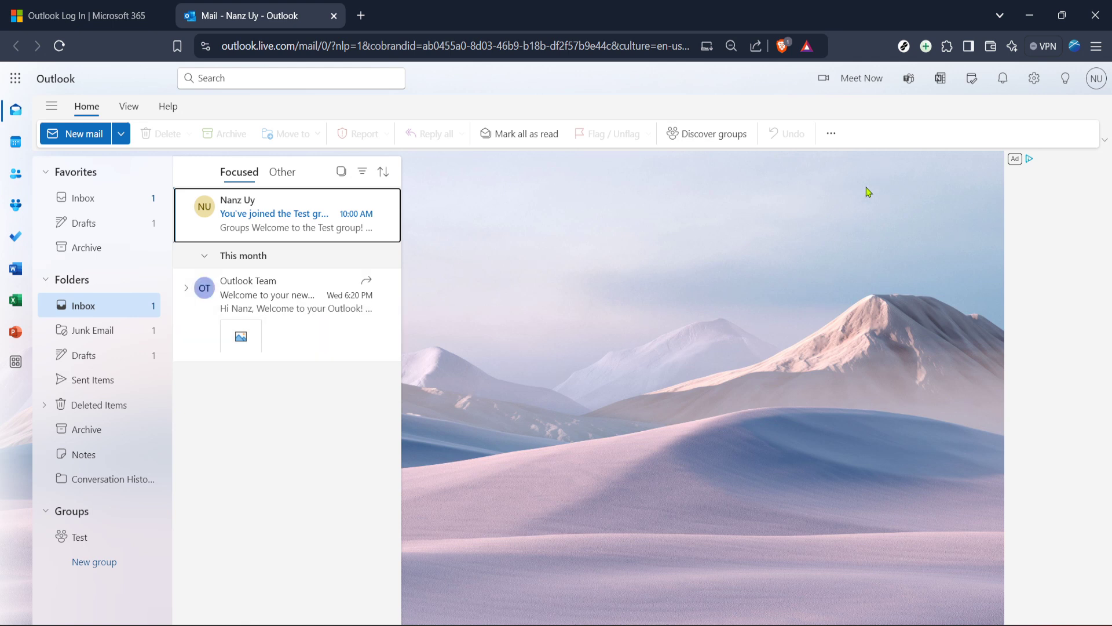
{"action": "left_click", "coordinate": [1033, 78]}
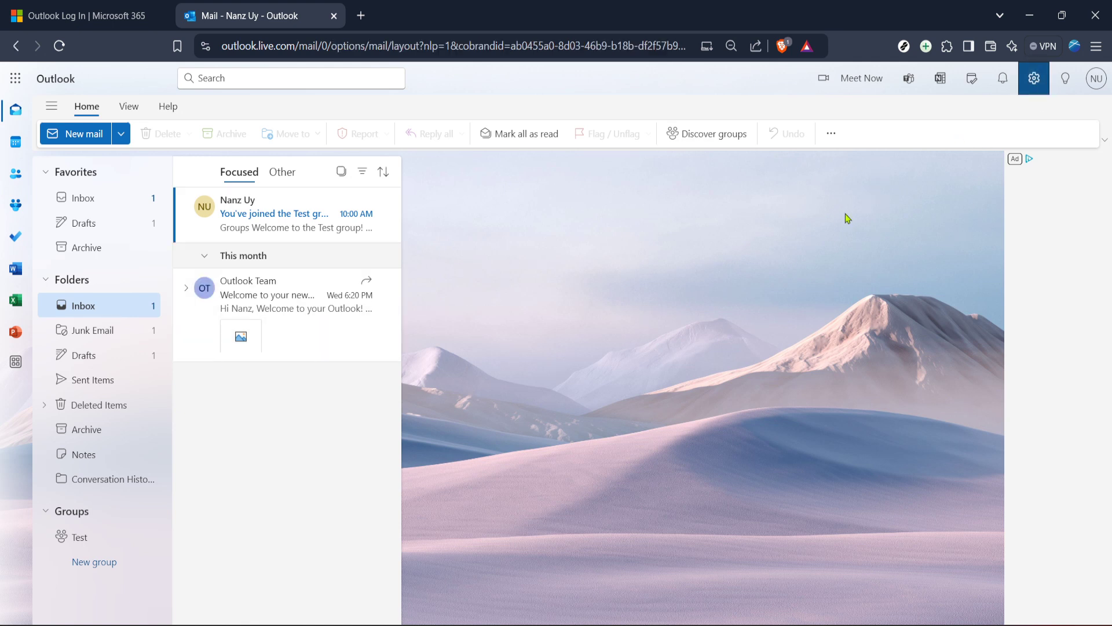
{"action": "left_click", "coordinate": [1034, 78]}
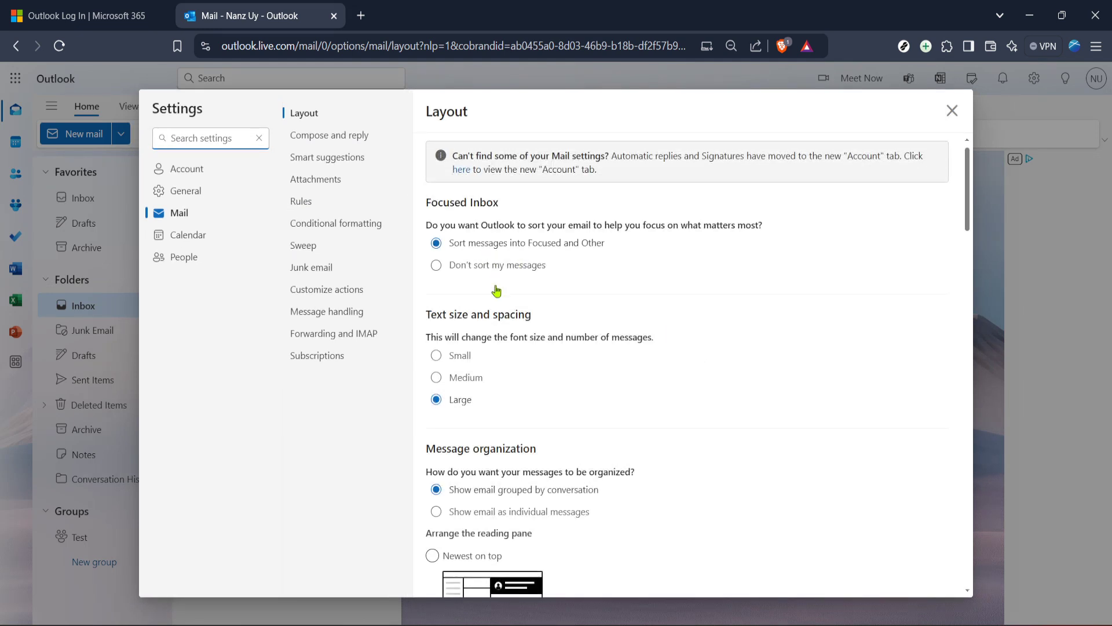
{"action": "mouse_move", "coordinate": [421, 317]}
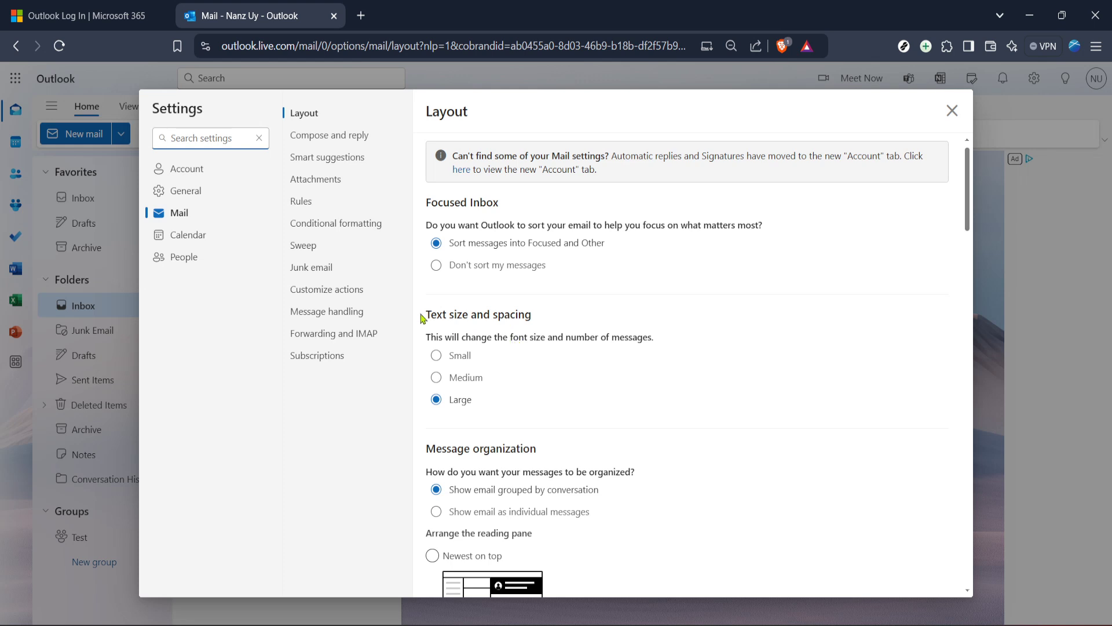
{"action": "mouse_move", "coordinate": [513, 337]}
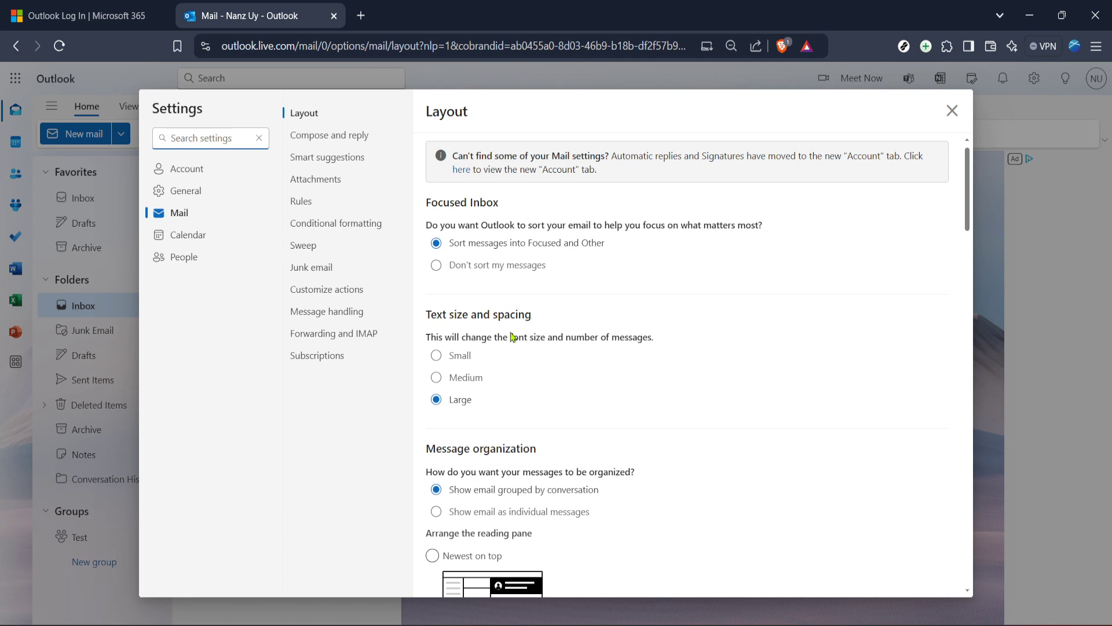
{"action": "mouse_move", "coordinate": [198, 204]}
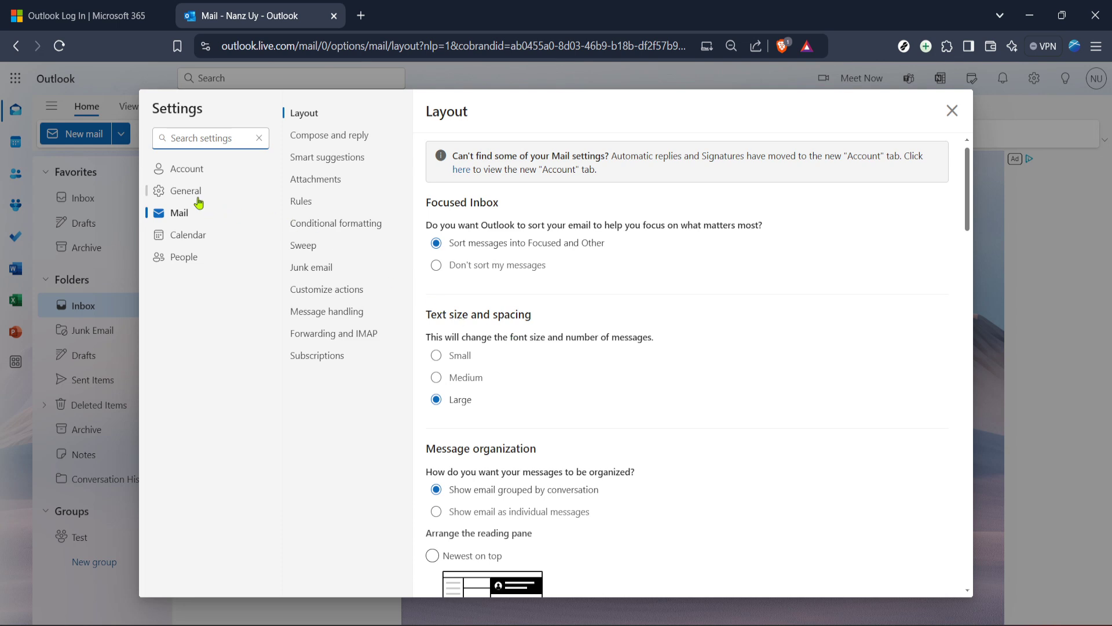
- Switch the Settings dialog to the General section's Language and time page
{"action": "left_click", "coordinate": [186, 190]}
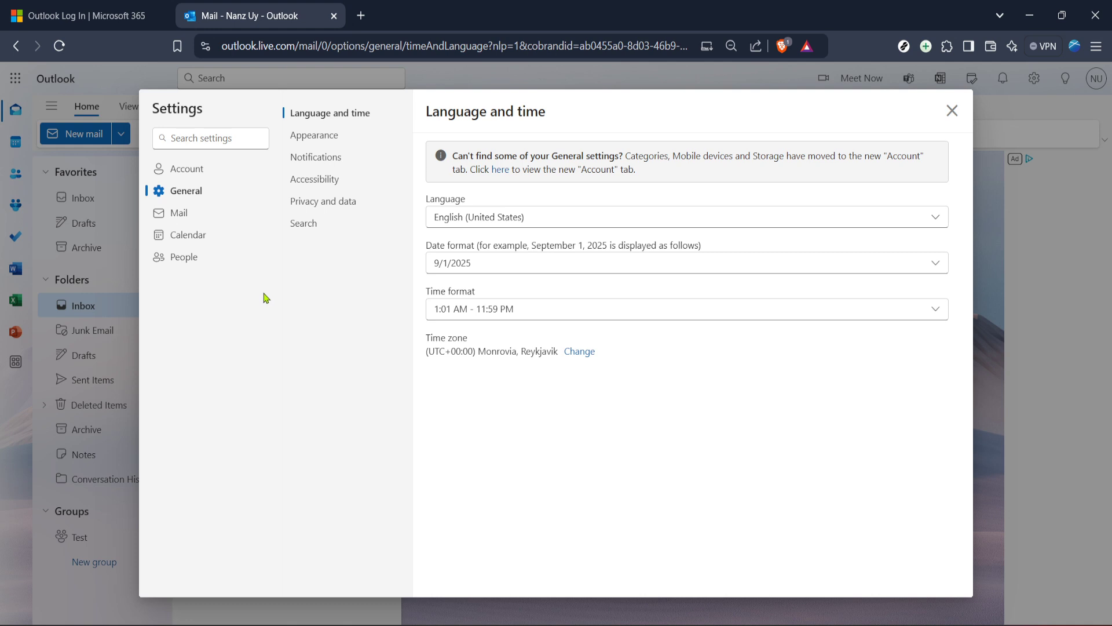
{"action": "mouse_move", "coordinate": [497, 279]}
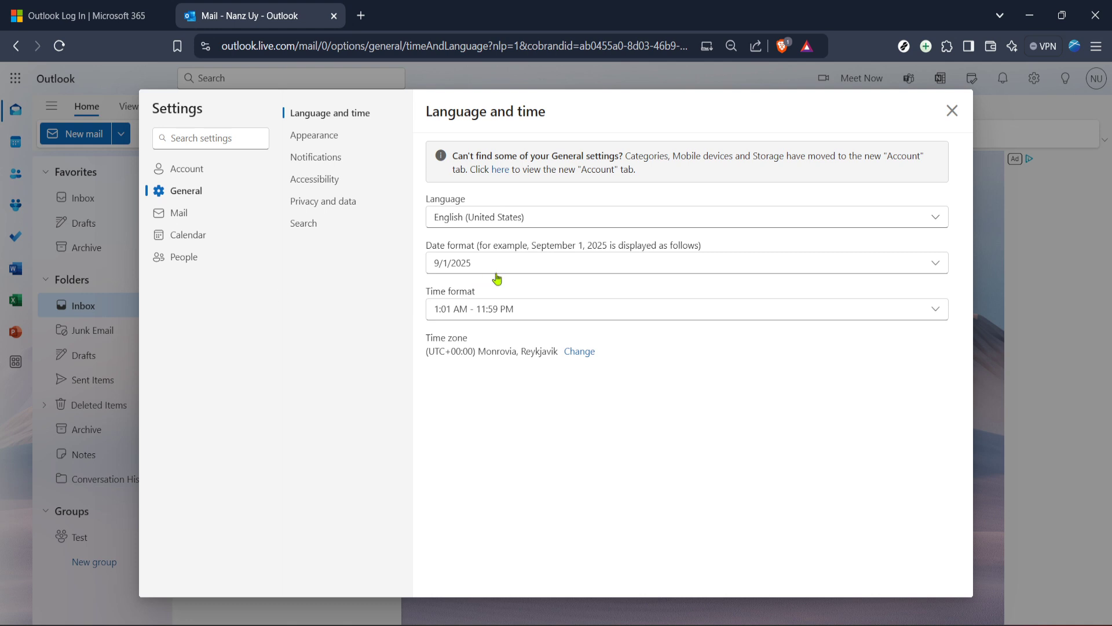
{"action": "mouse_move", "coordinate": [346, 107]}
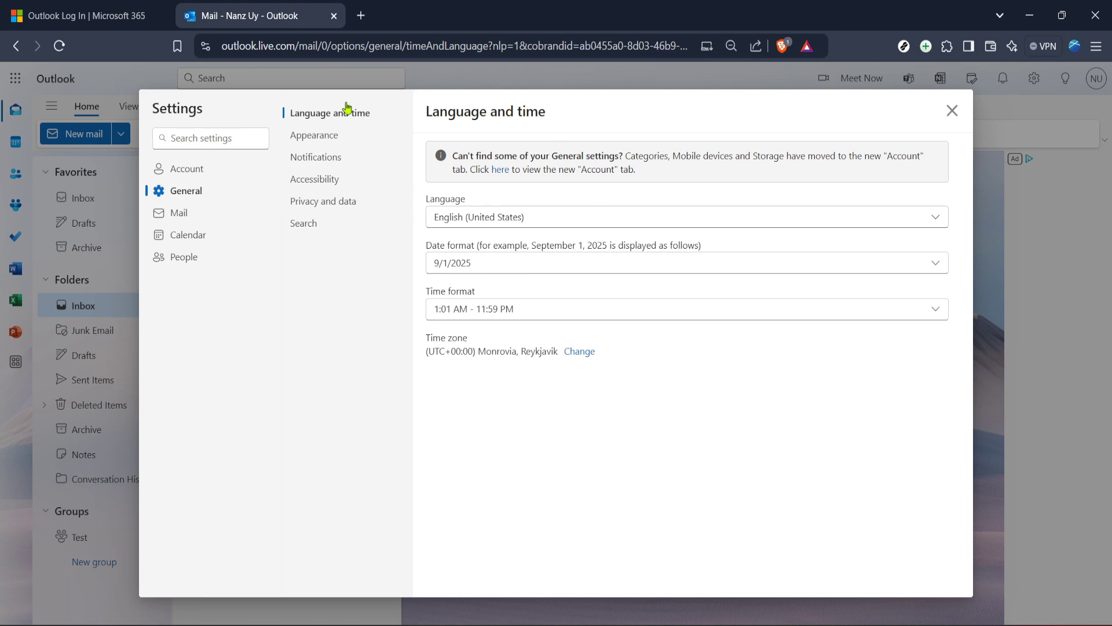
{"action": "mouse_move", "coordinate": [520, 204]}
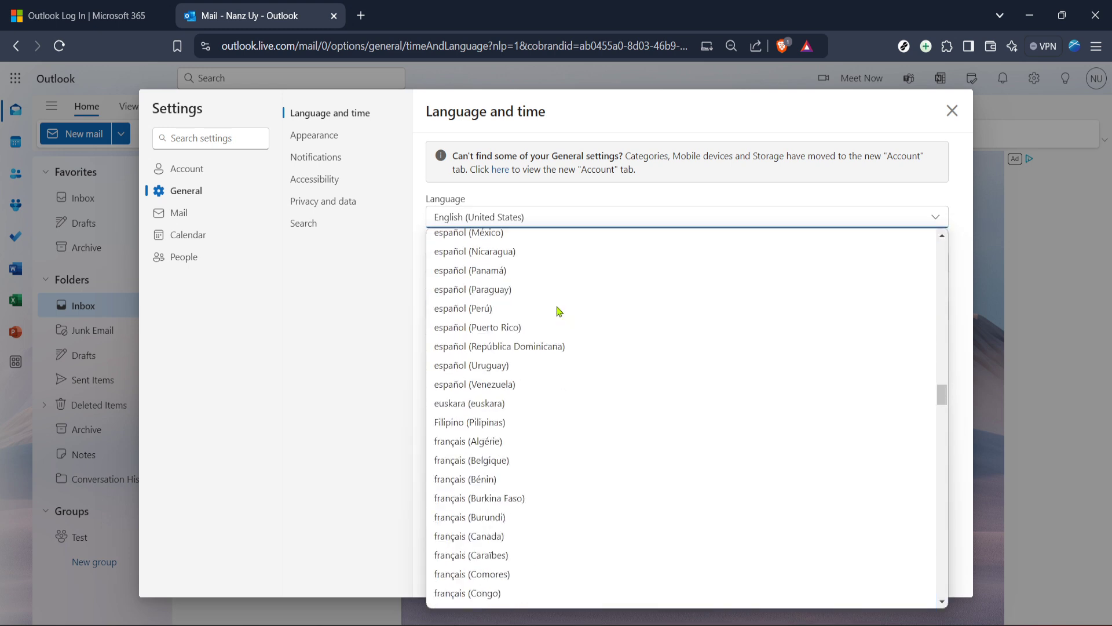
- Scroll down and back up through the open list of display languages, leaving English (United States) selected
{"action": "scroll", "scroll_direction": "down", "scroll_amount": 3}
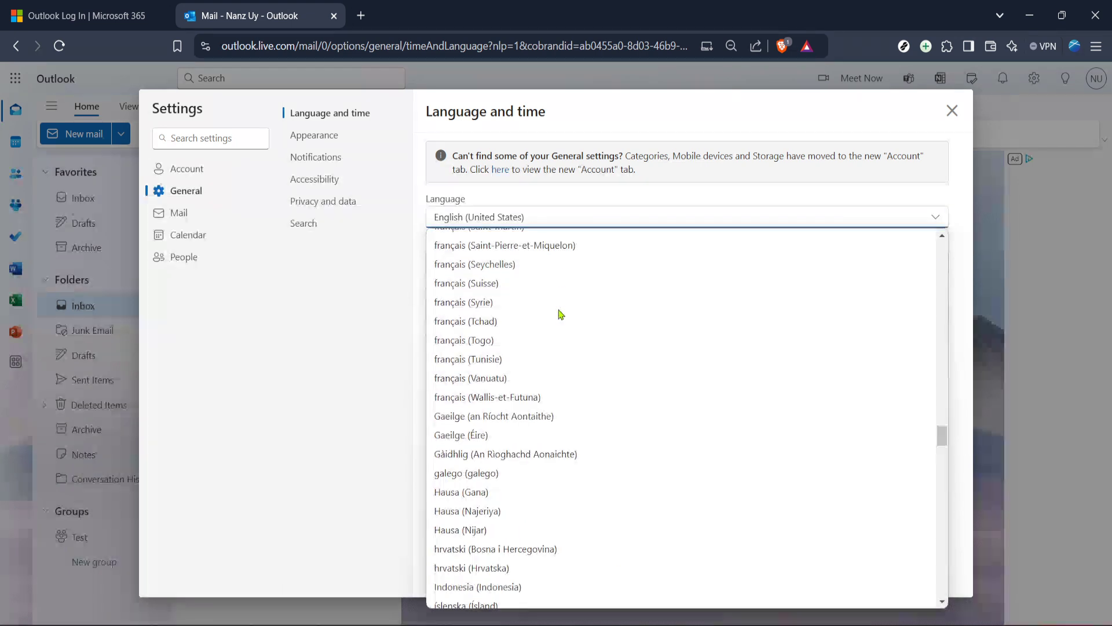
{"action": "scroll", "scroll_direction": "down", "scroll_amount": 3}
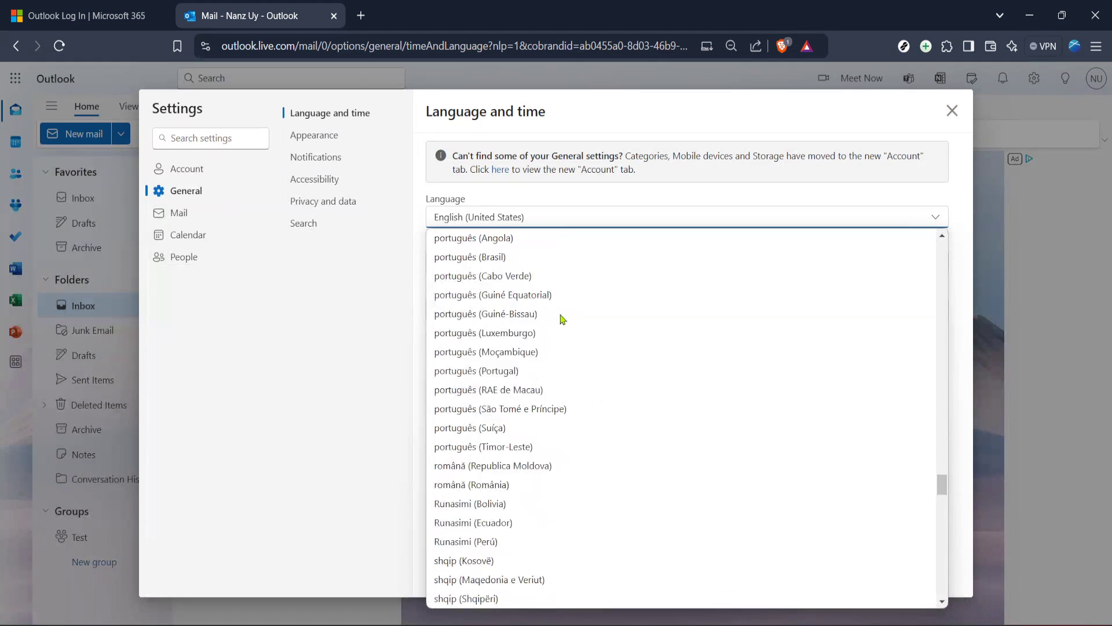
{"action": "scroll", "scroll_direction": "down", "scroll_amount": 3}
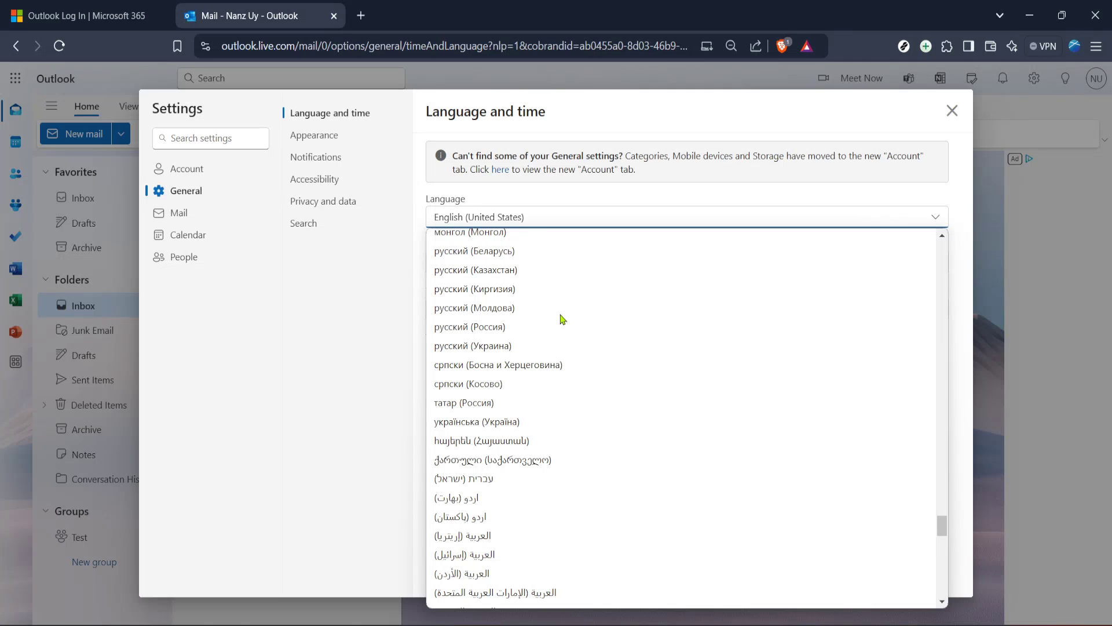
{"action": "scroll", "scroll_direction": "down", "scroll_amount": 3}
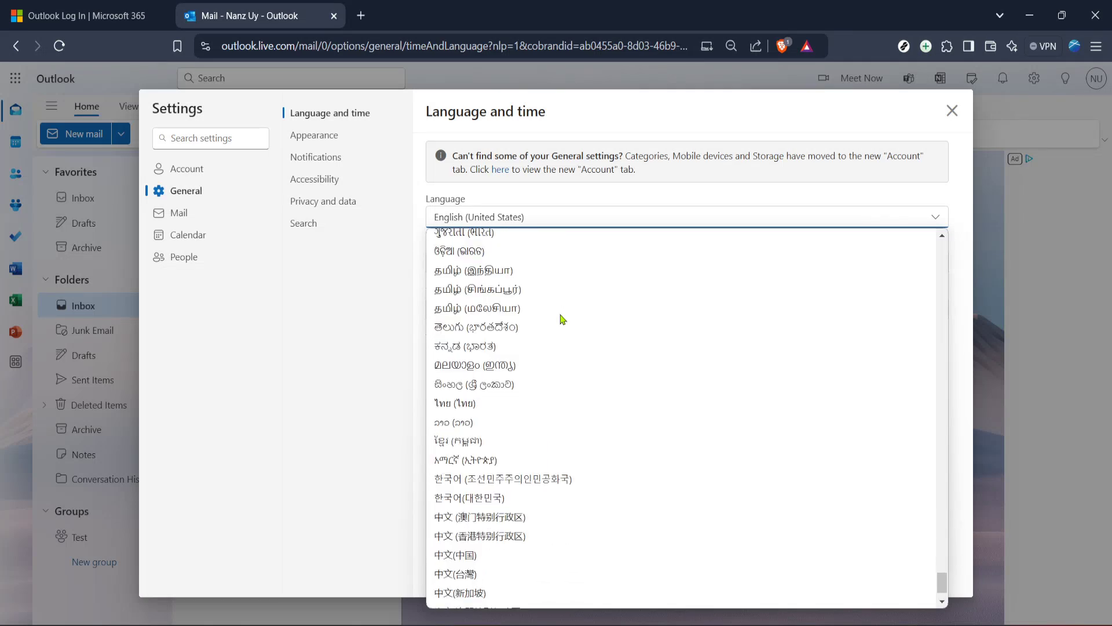
{"action": "scroll", "scroll_direction": "down", "scroll_amount": 3}
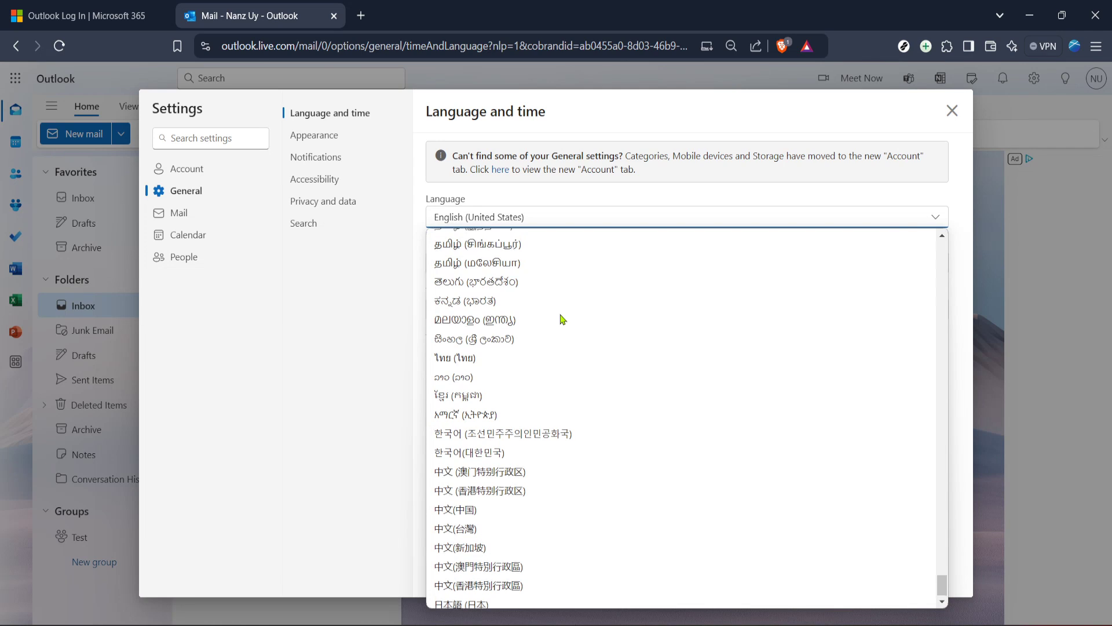
{"action": "scroll", "scroll_direction": "up", "scroll_amount": 3}
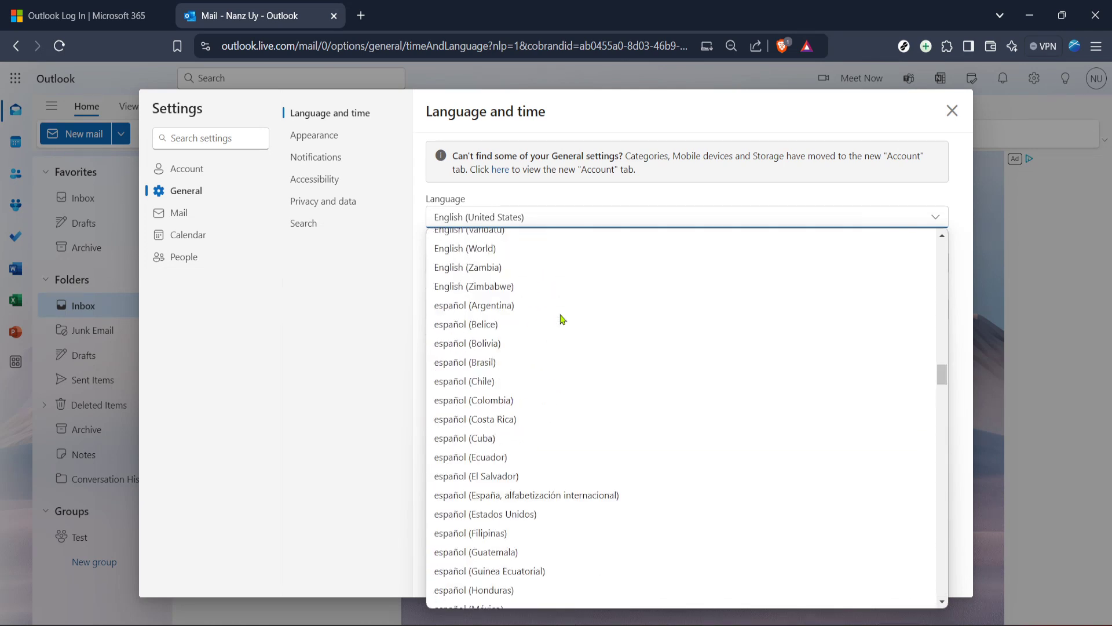
{"action": "scroll", "scroll_direction": "up", "scroll_amount": 3}
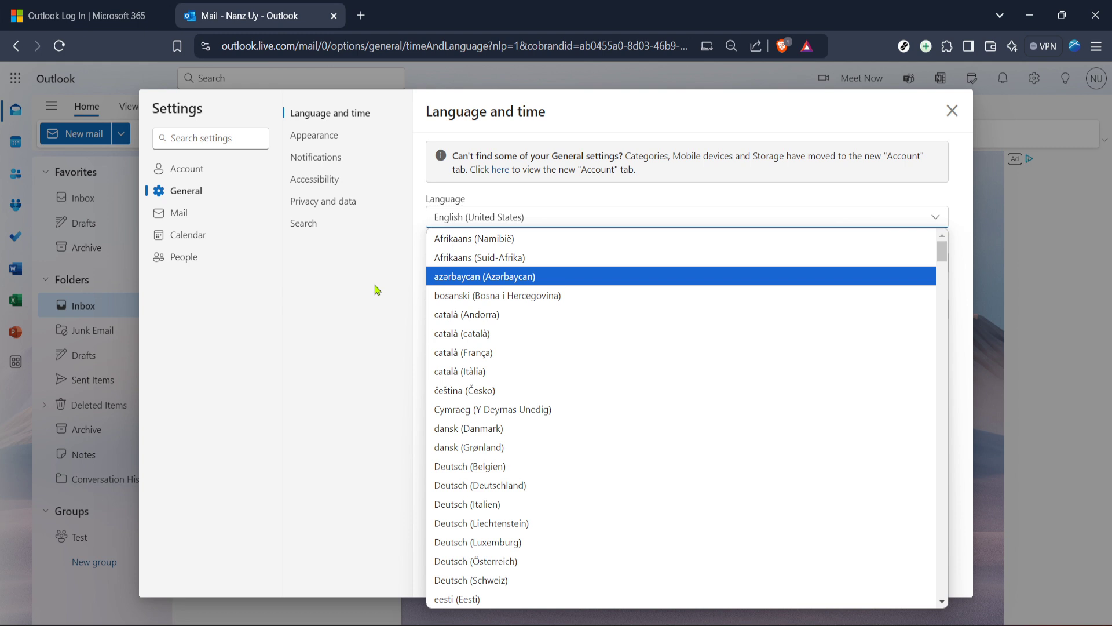
{"action": "mouse_move", "coordinate": [367, 275]}
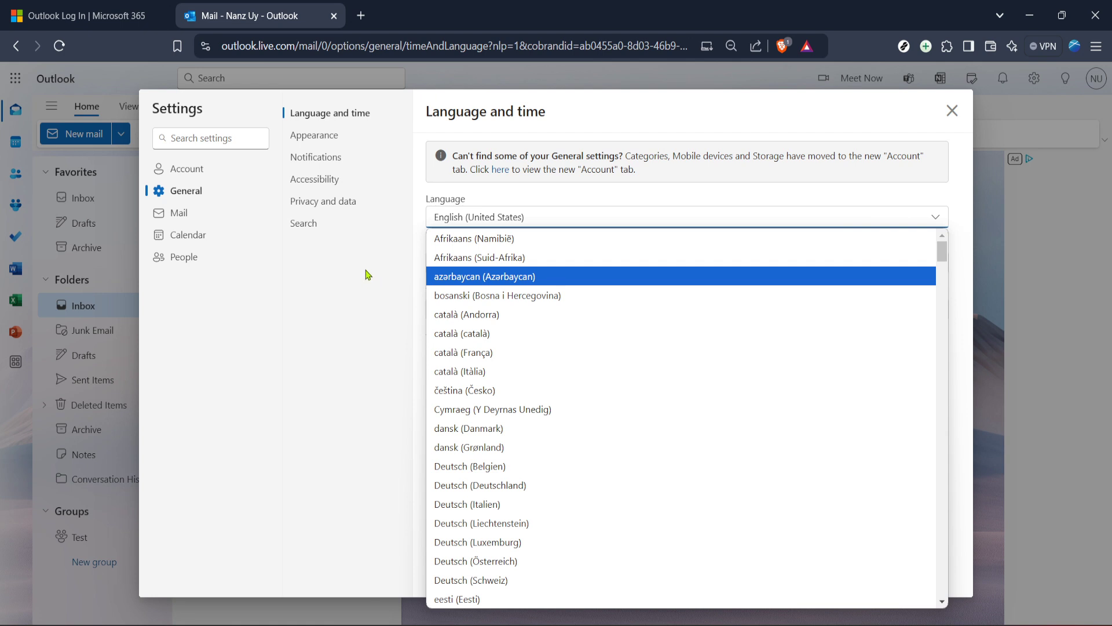
{"action": "mouse_move", "coordinate": [346, 268]}
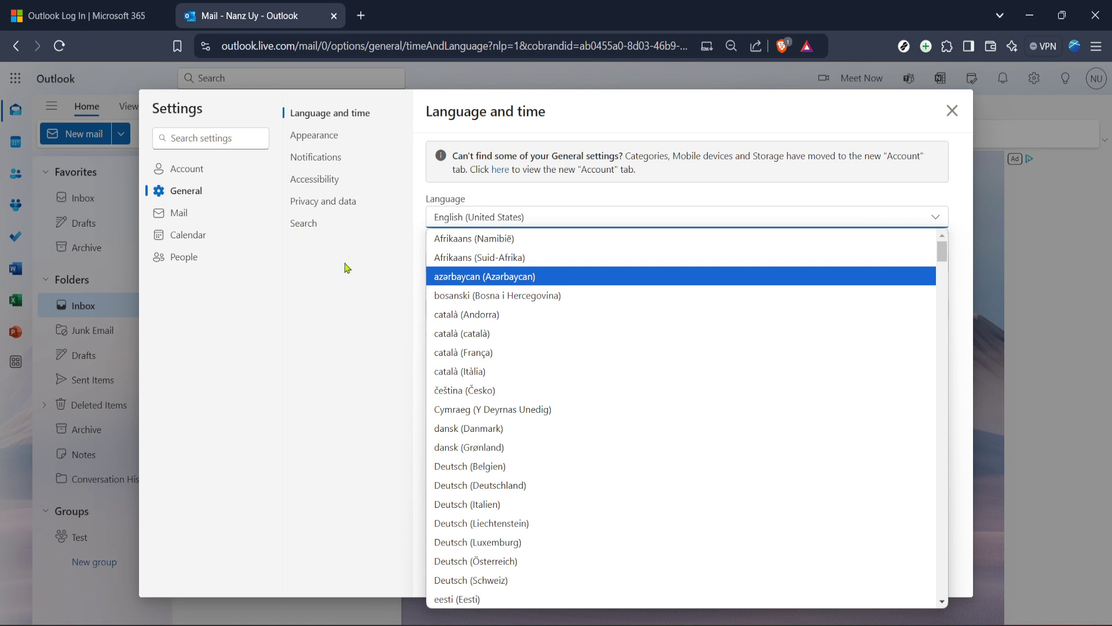
{"action": "mouse_move", "coordinate": [363, 280]}
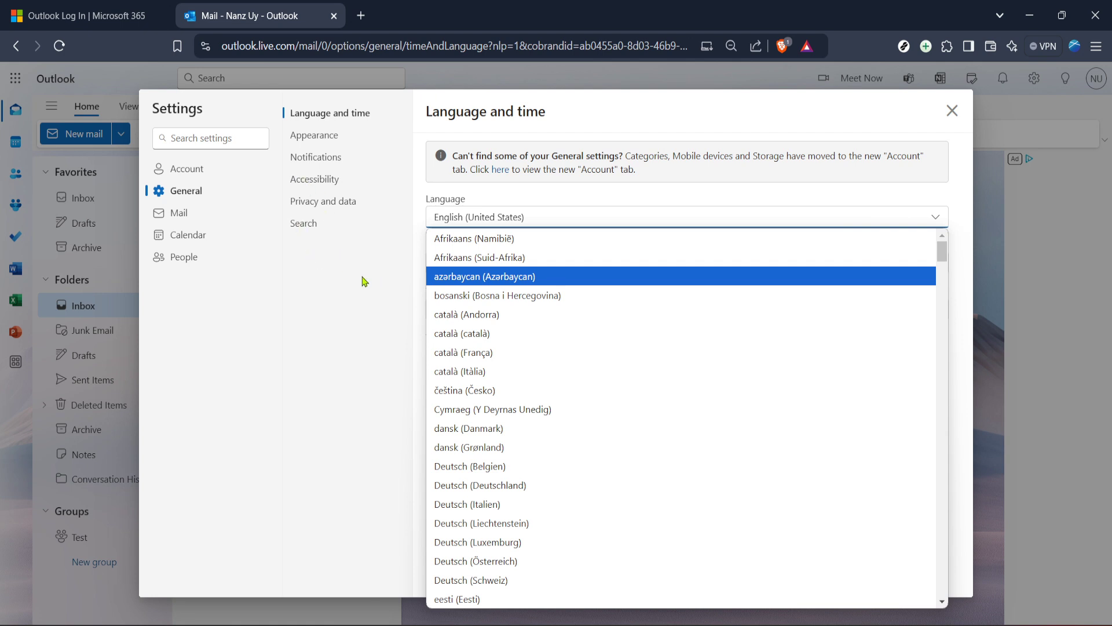